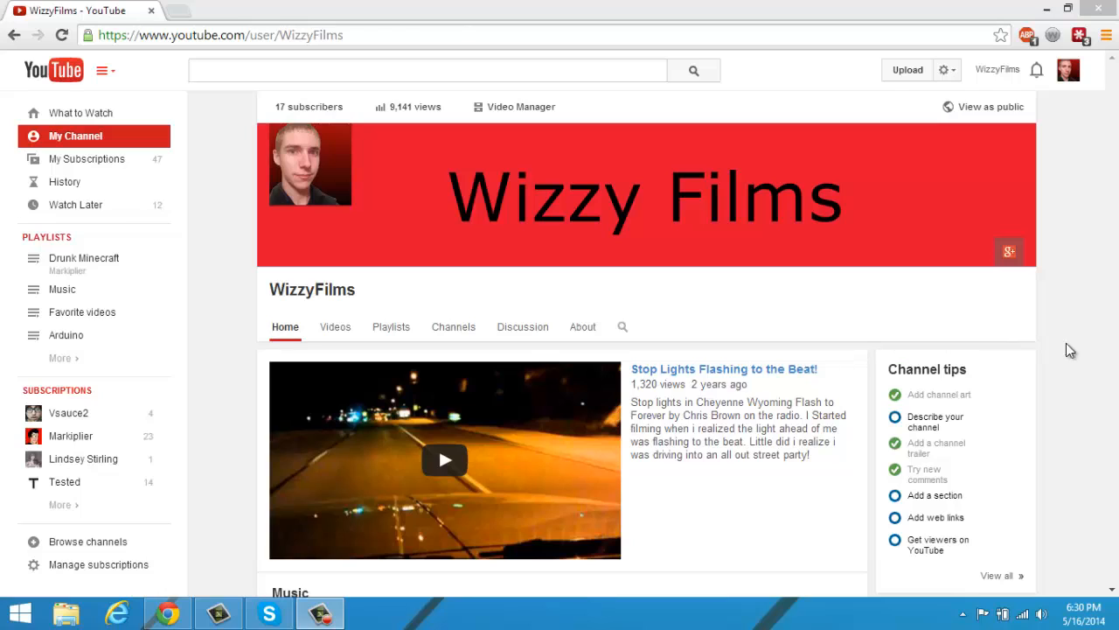
pyautogui.moveTo(570, 184)
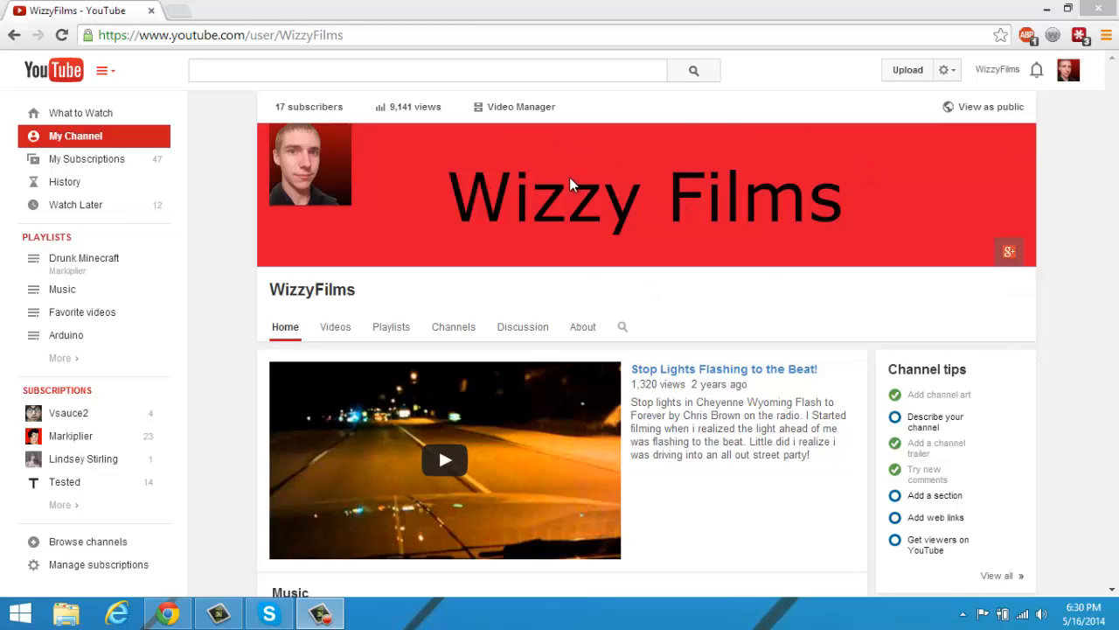
pyautogui.moveTo(803, 183)
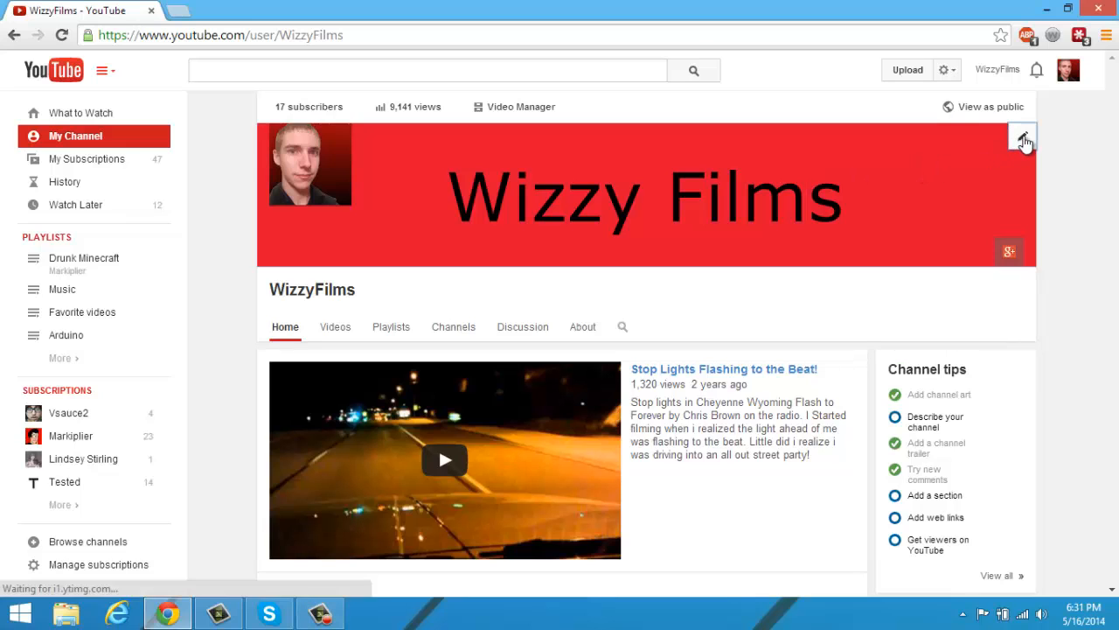
# - Browse the account's existing photos in the channel art editor, then close it
pyautogui.click(1023, 140)
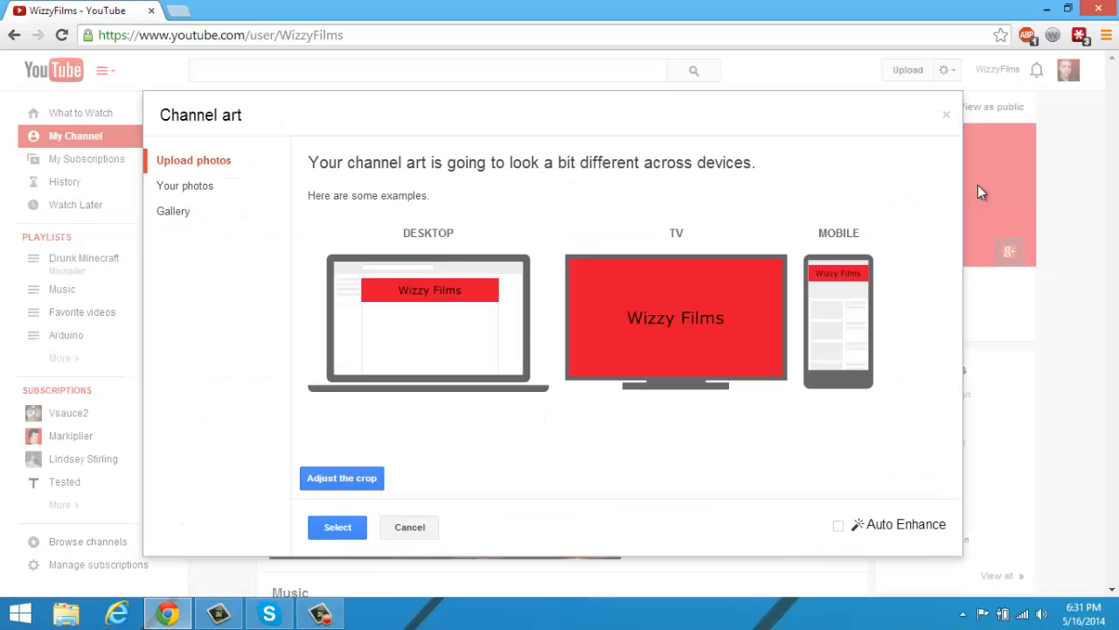
pyautogui.click(186, 185)
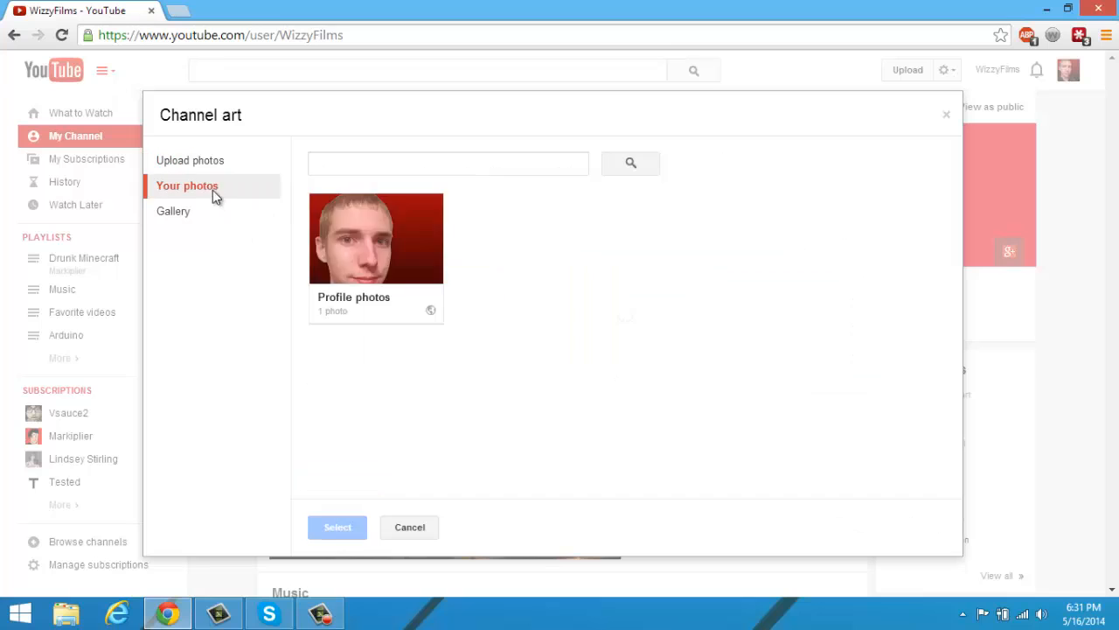
pyautogui.click(376, 238)
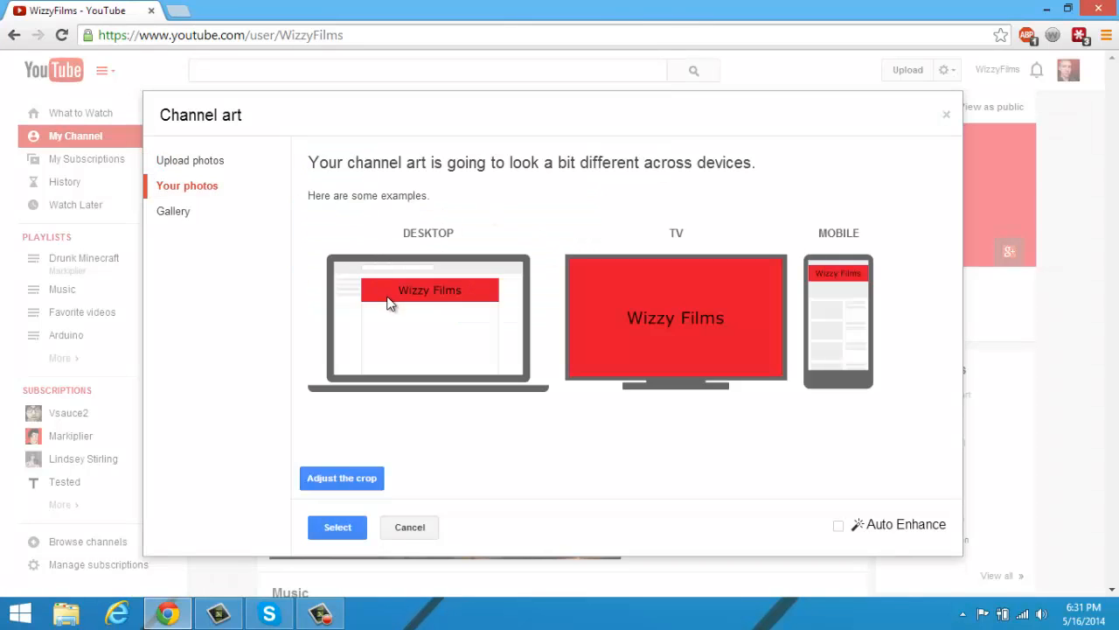
pyautogui.moveTo(539, 388)
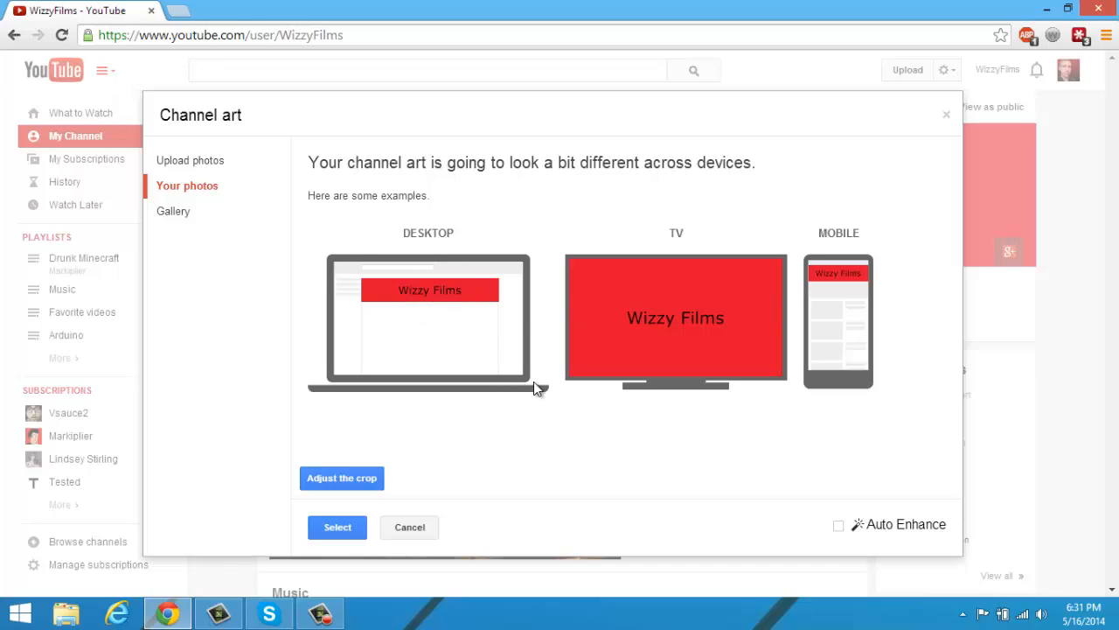
pyautogui.moveTo(437, 300)
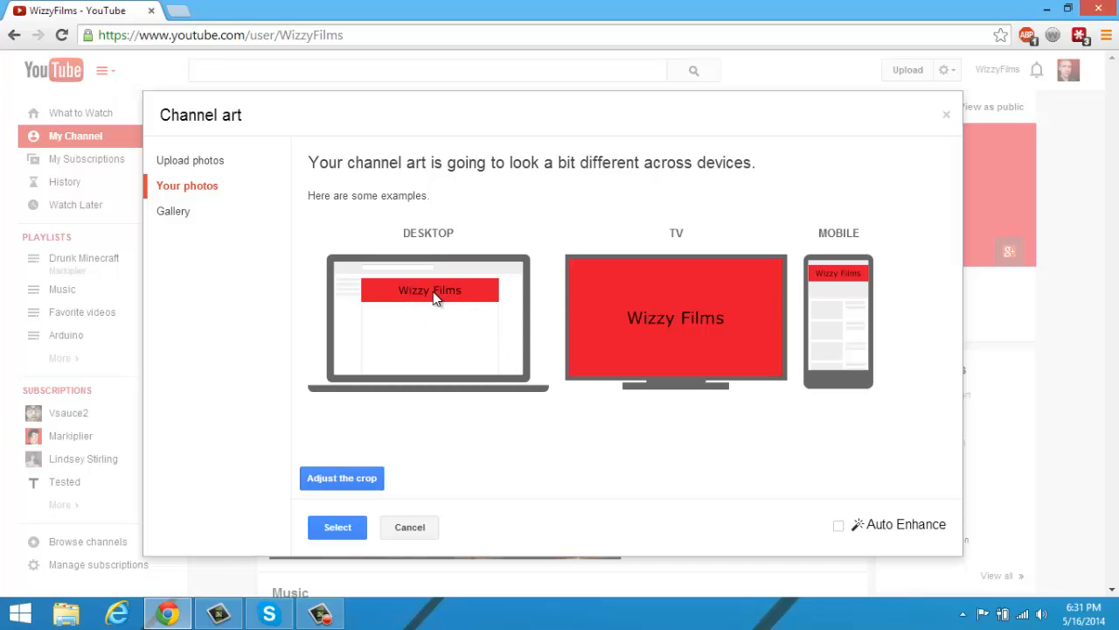
pyautogui.moveTo(523, 396)
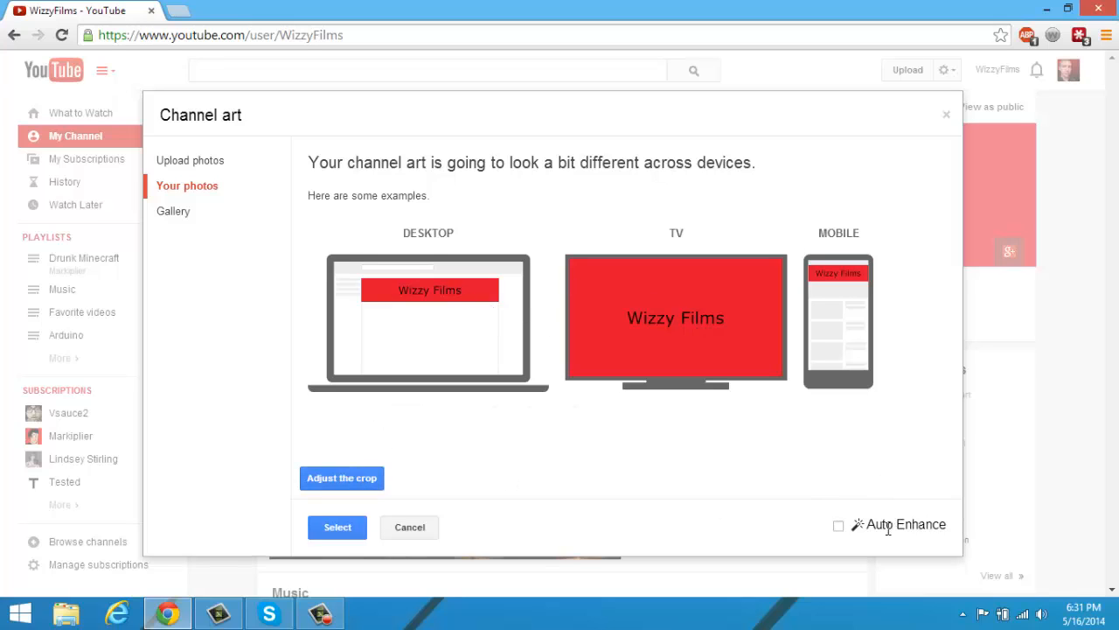
pyautogui.moveTo(411, 526)
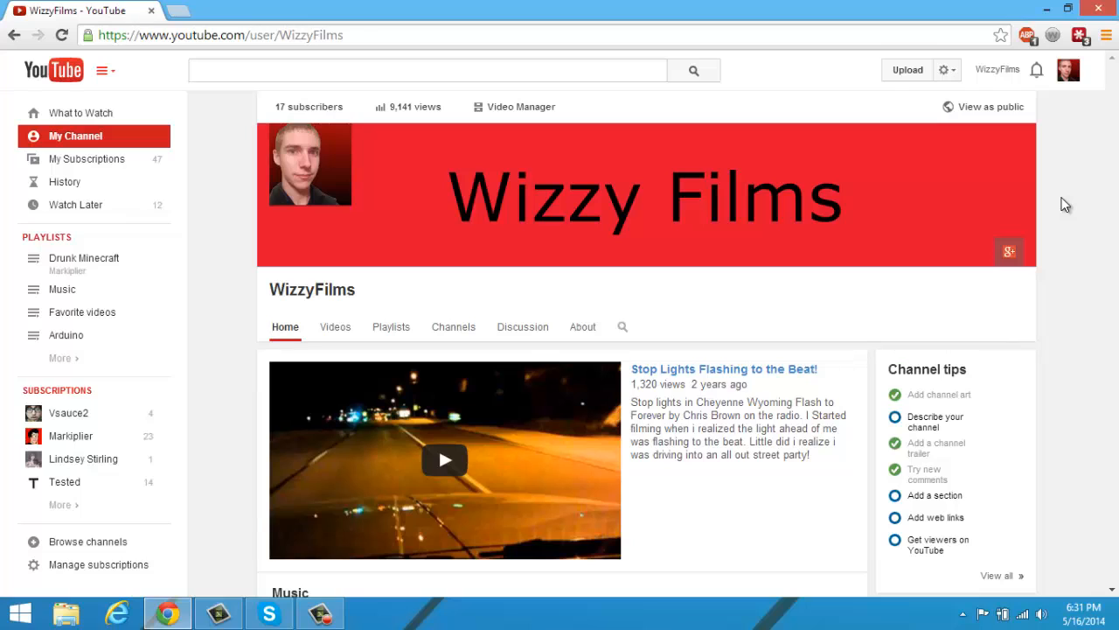
pyautogui.moveTo(1077, 203)
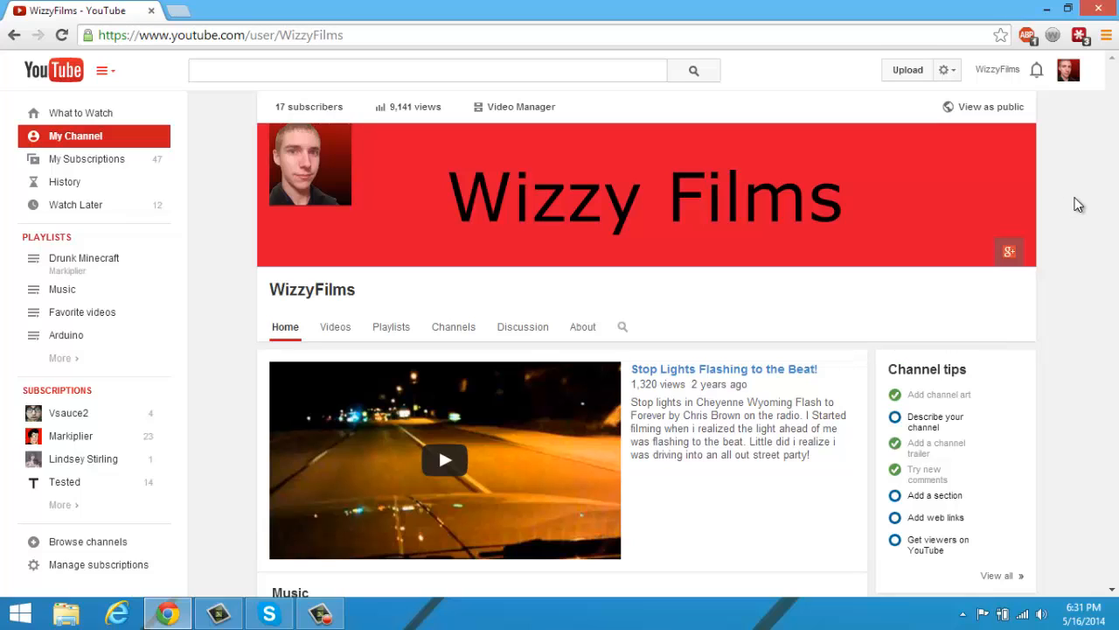
pyautogui.moveTo(1069, 70)
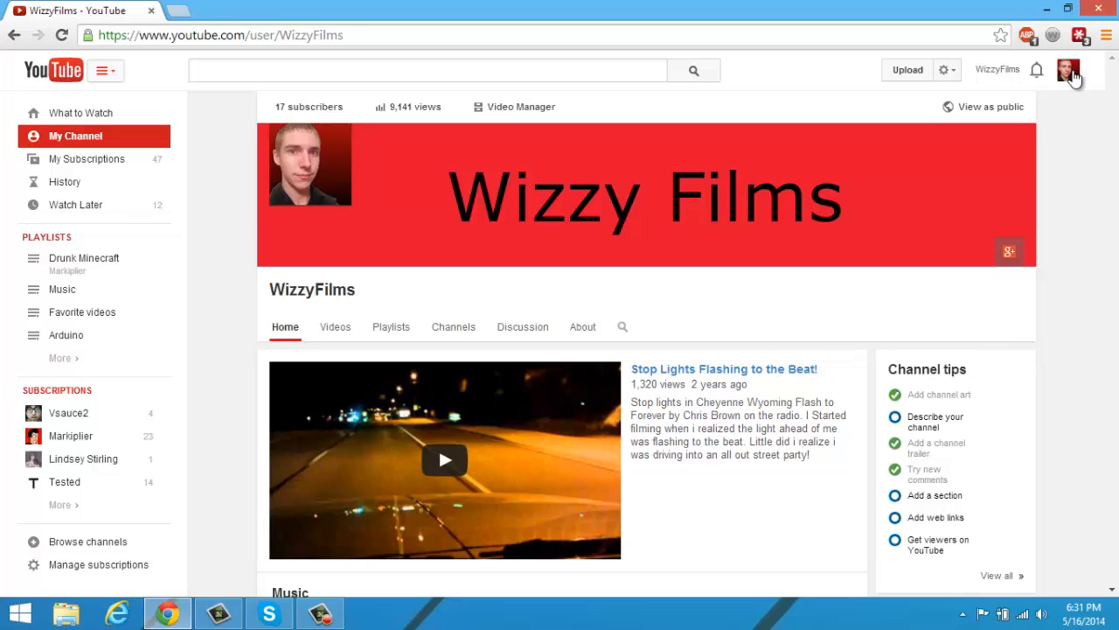
# - Go from the account avatar menu to the channel's Google+ page
pyautogui.click(1066, 70)
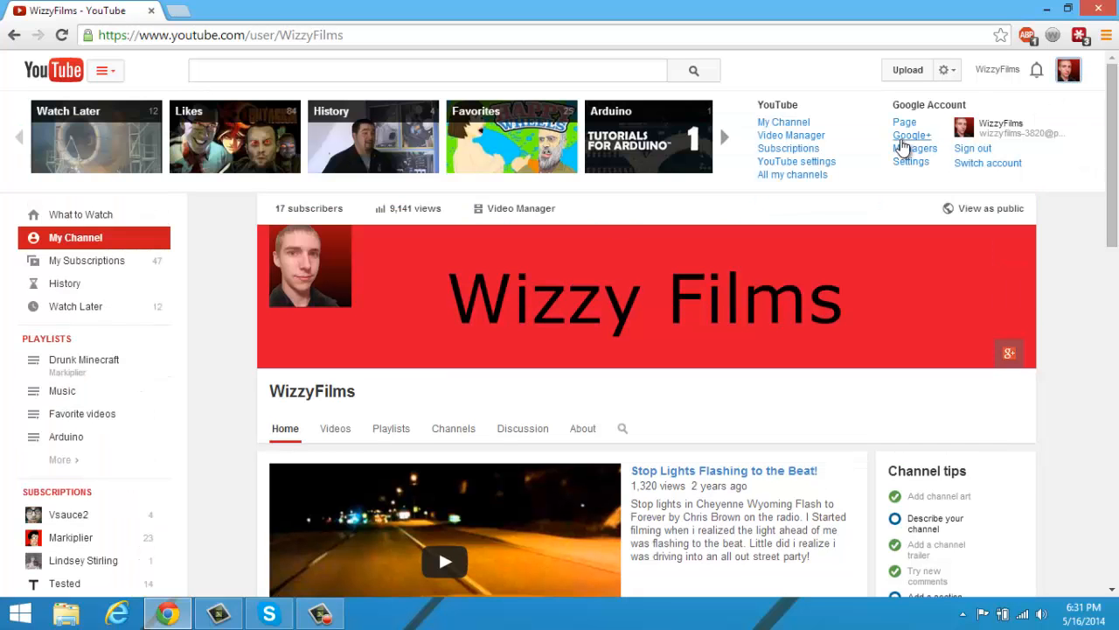
pyautogui.click(911, 137)
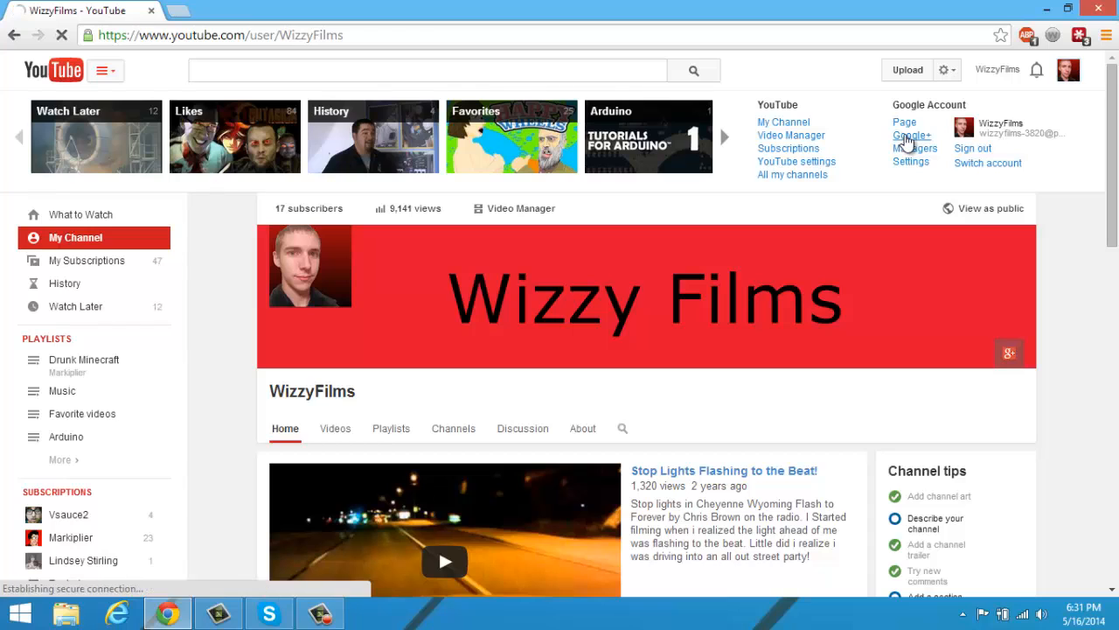
# - Reach Google+ Photos via Home > Photos and switch to the Albums view via More
pyautogui.click(911, 136)
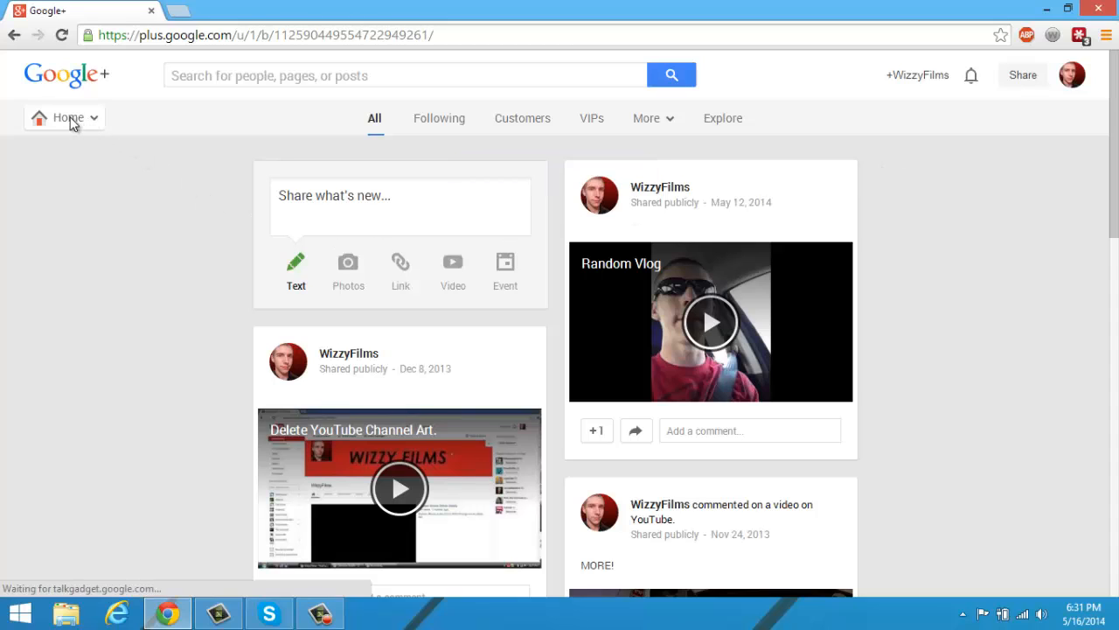
pyautogui.click(67, 119)
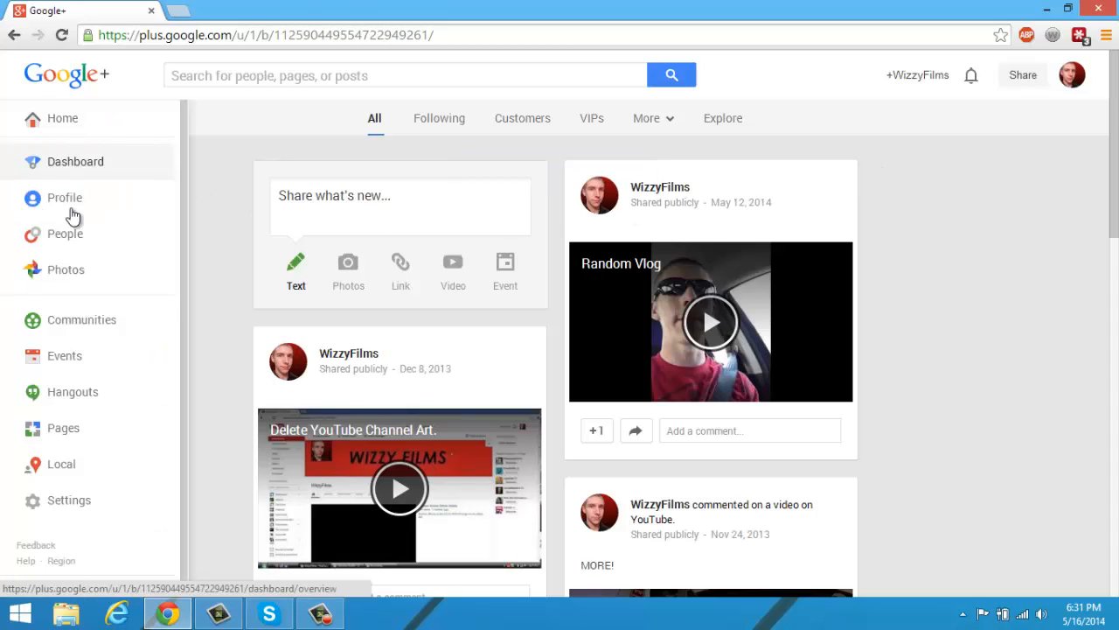
pyautogui.click(66, 270)
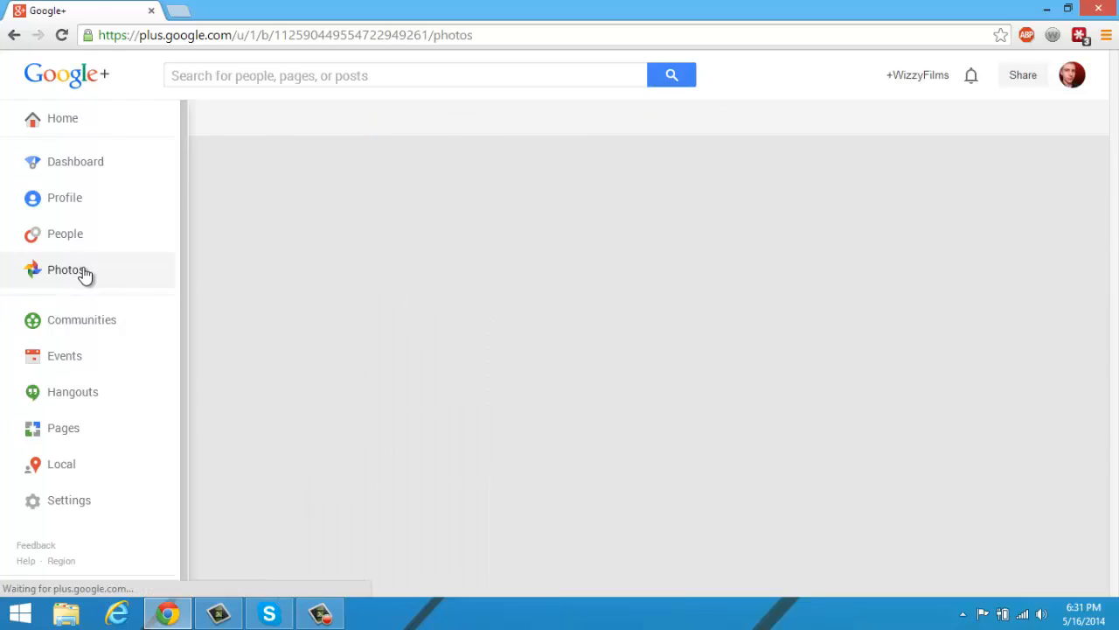
pyautogui.click(66, 270)
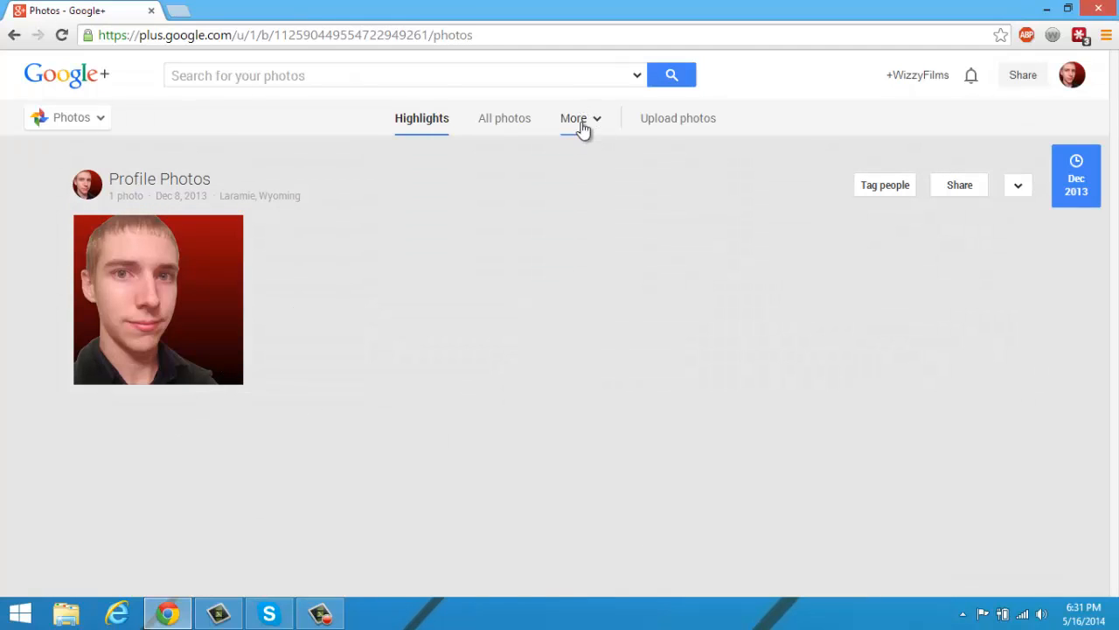
pyautogui.click(573, 119)
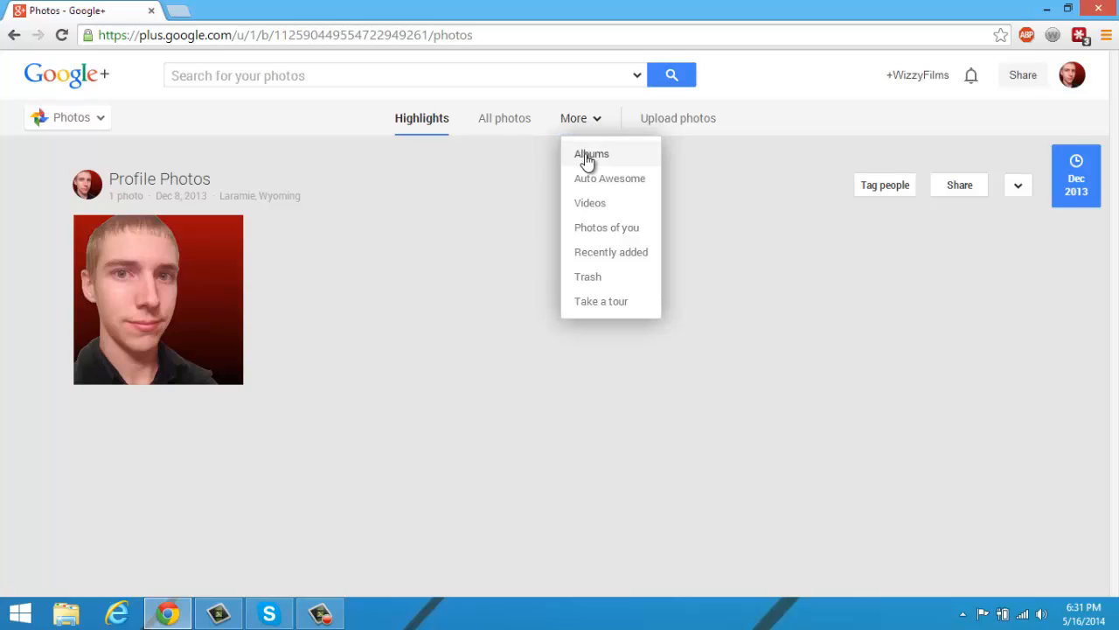
pyautogui.click(591, 154)
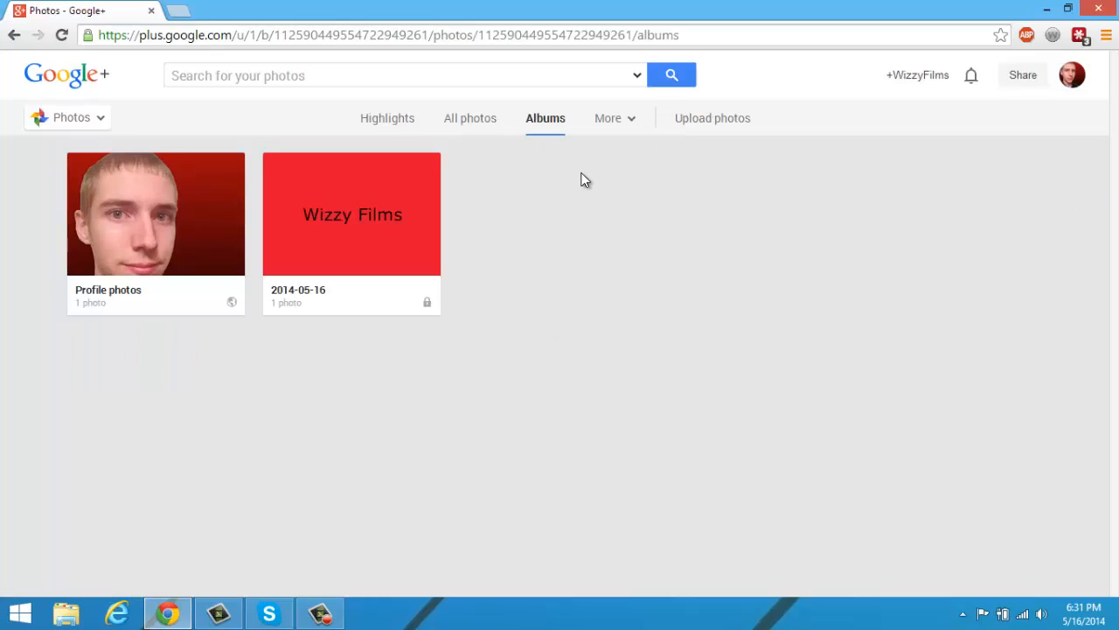
pyautogui.moveTo(507, 314)
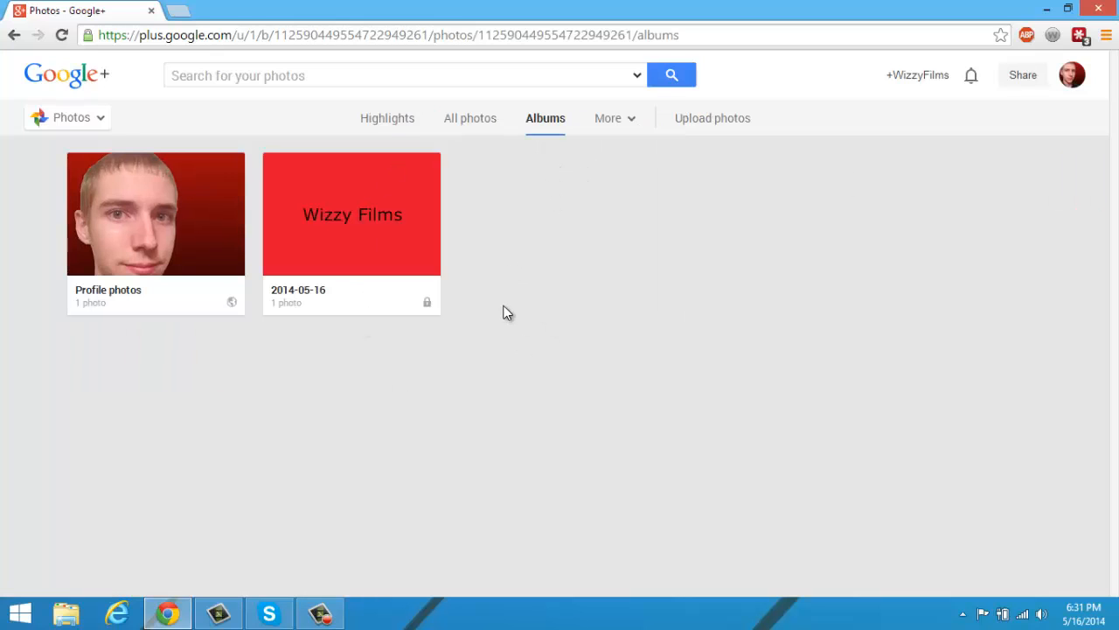
pyautogui.moveTo(354, 213)
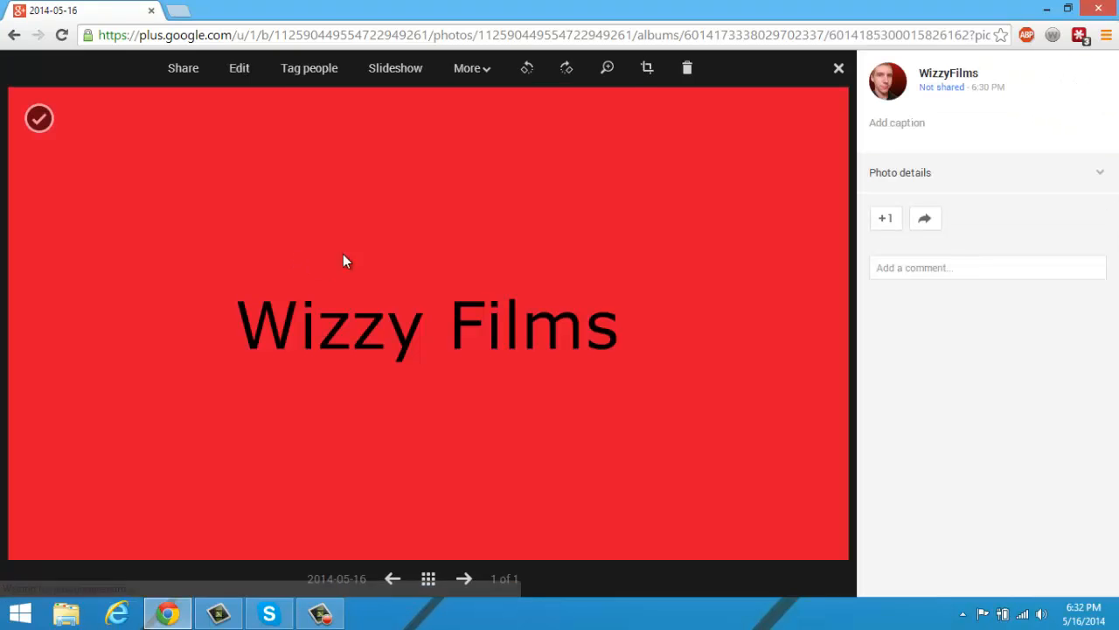
pyautogui.moveTo(692, 84)
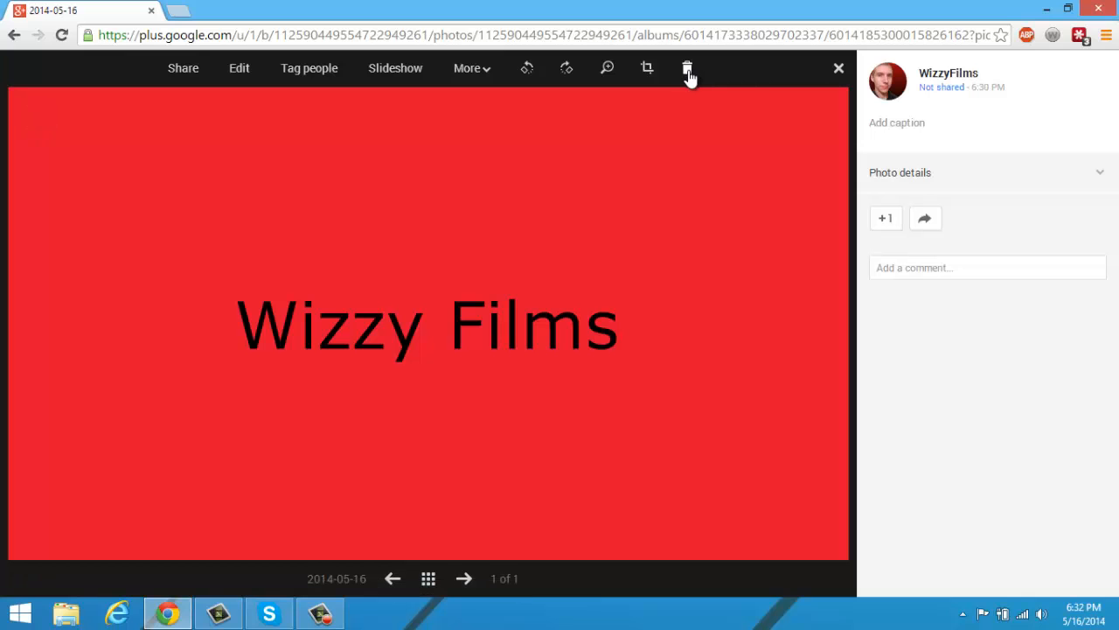
# - Delete the Wizzy Films banner photo so it moves to the Trash
pyautogui.click(689, 68)
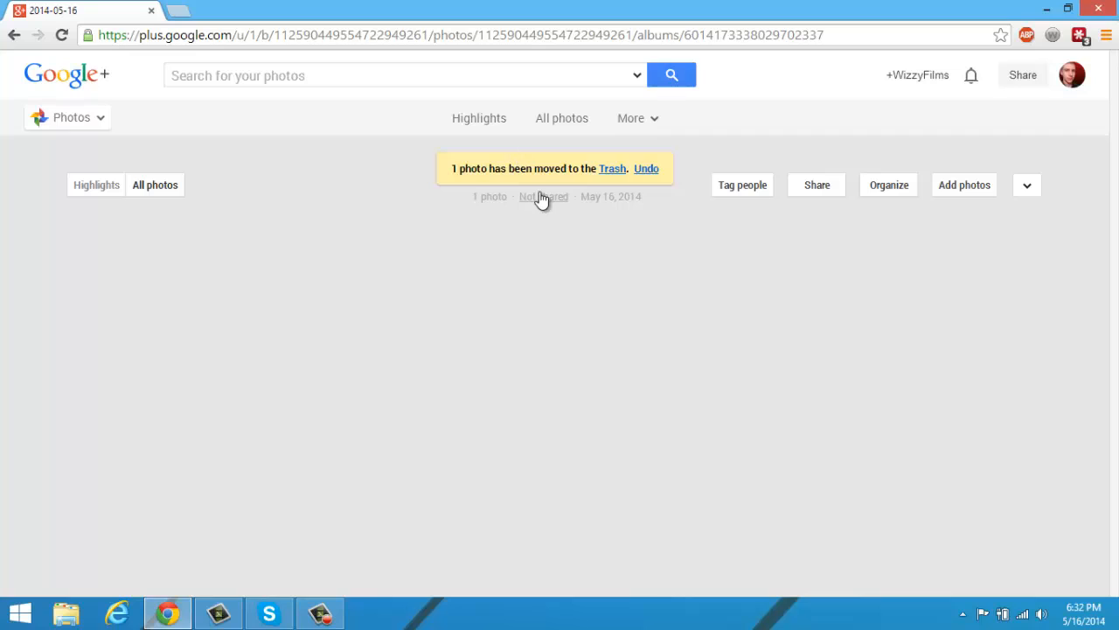
pyautogui.moveTo(560, 238)
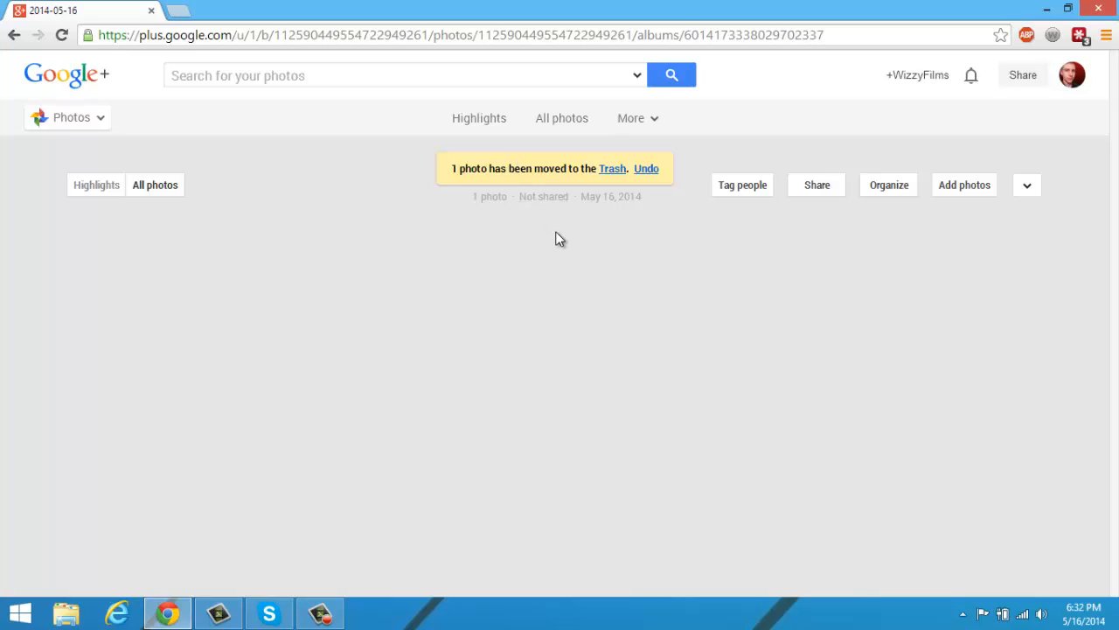
pyautogui.moveTo(916, 140)
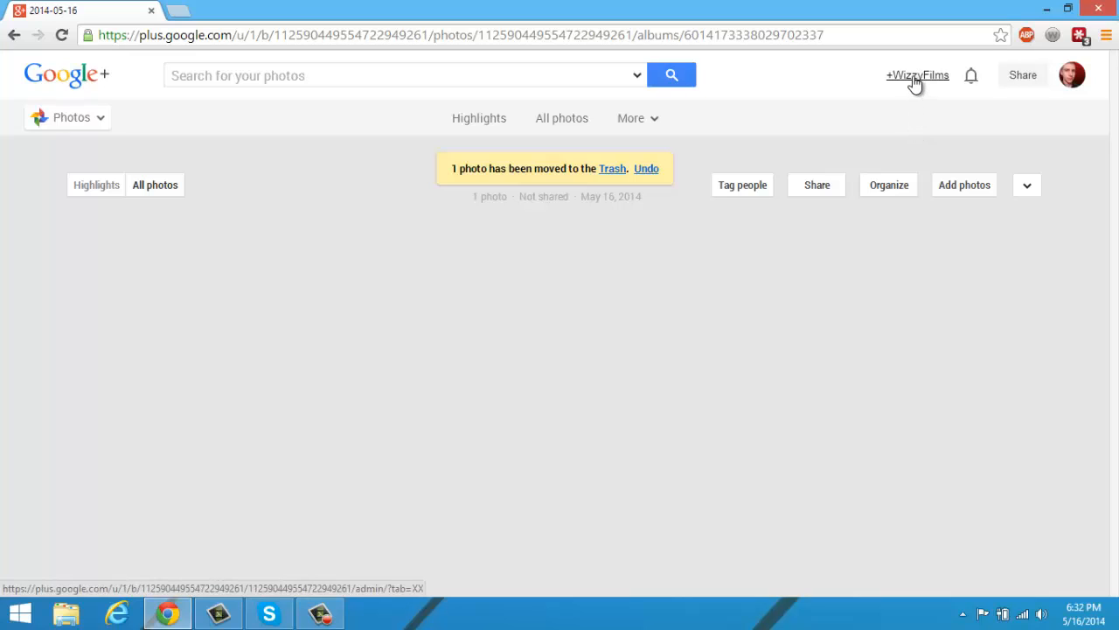
# - From the +WizzyFilms profile's YouTube videos, follow the YouTube channel link
pyautogui.click(917, 73)
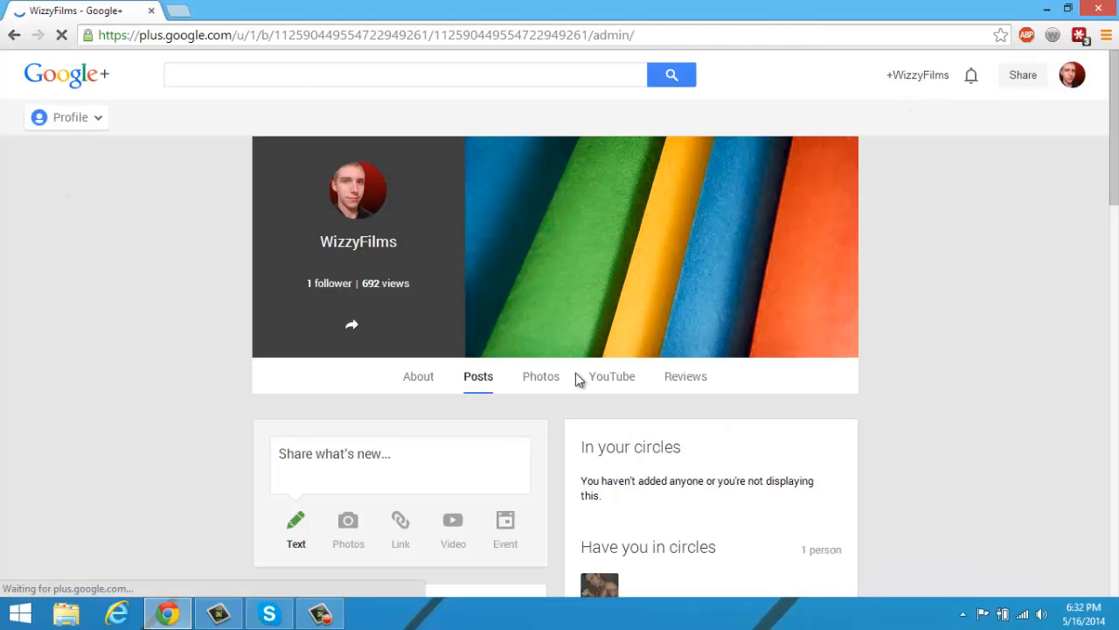
pyautogui.click(612, 376)
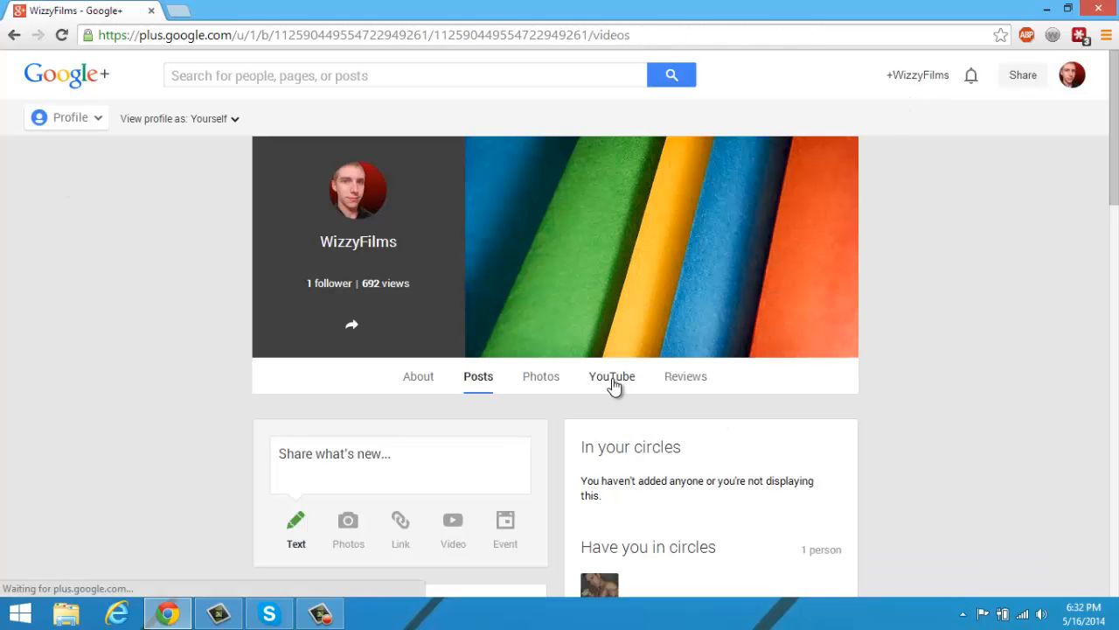
pyautogui.click(612, 376)
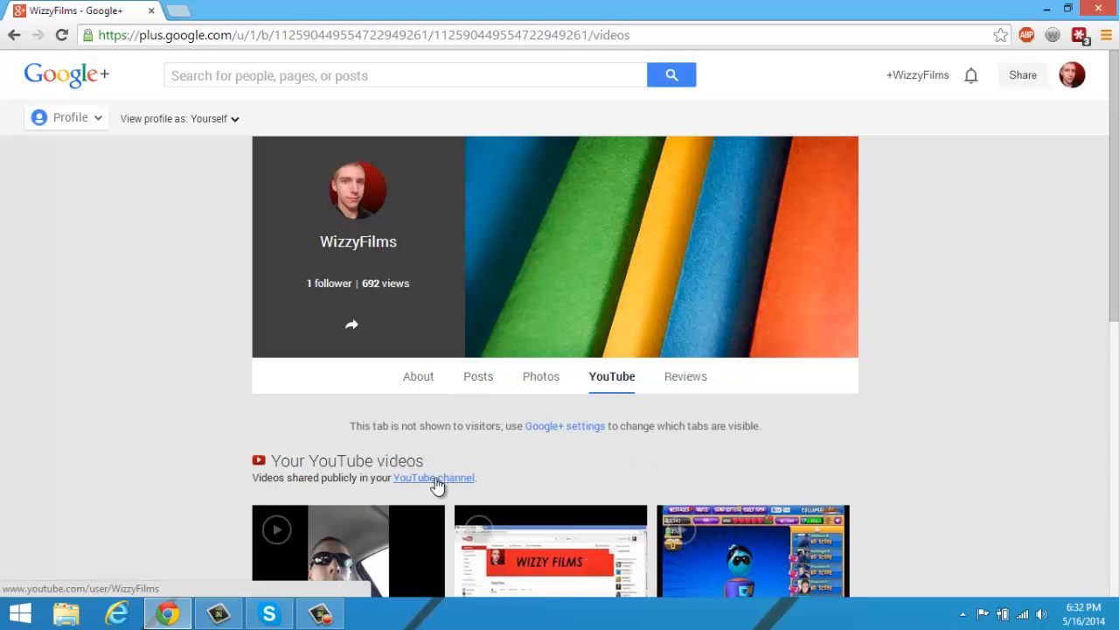
pyautogui.click(434, 477)
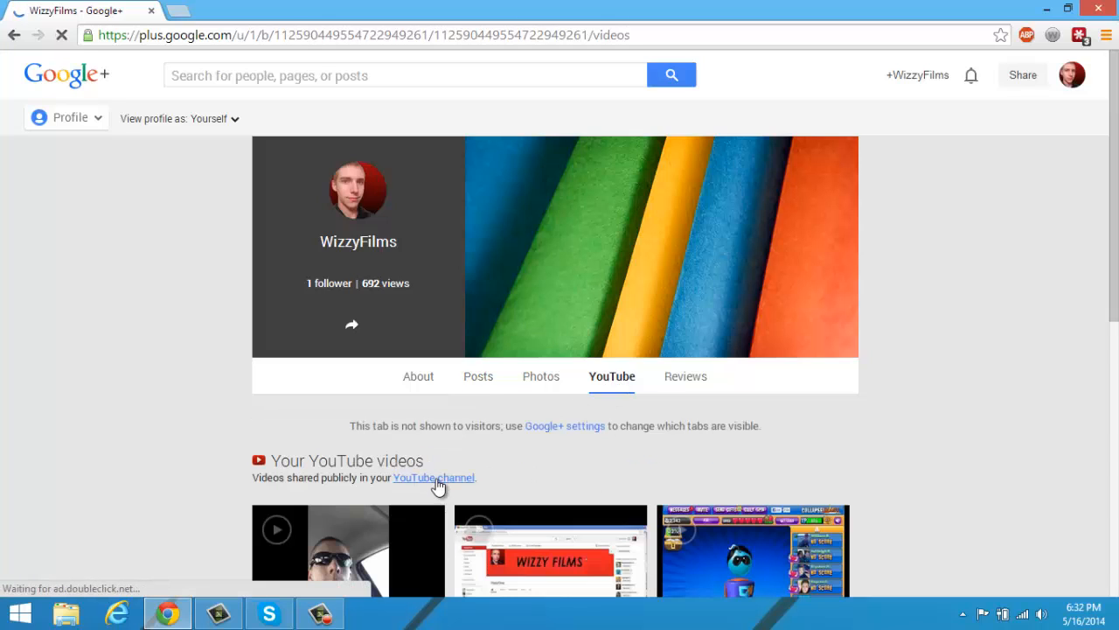
pyautogui.click(433, 478)
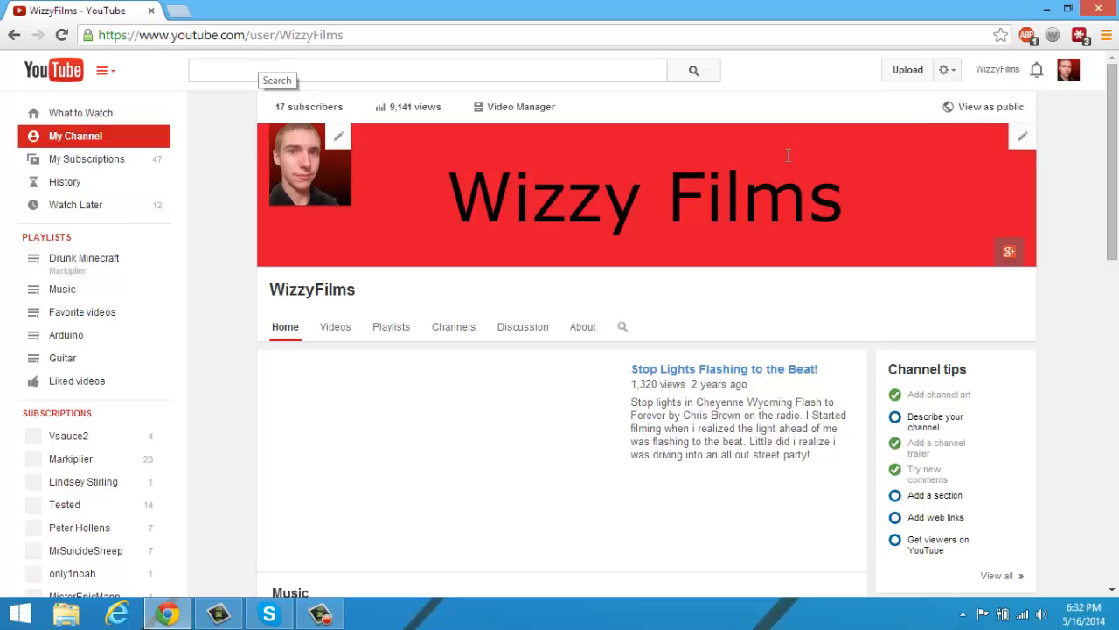
pyautogui.moveTo(787, 168)
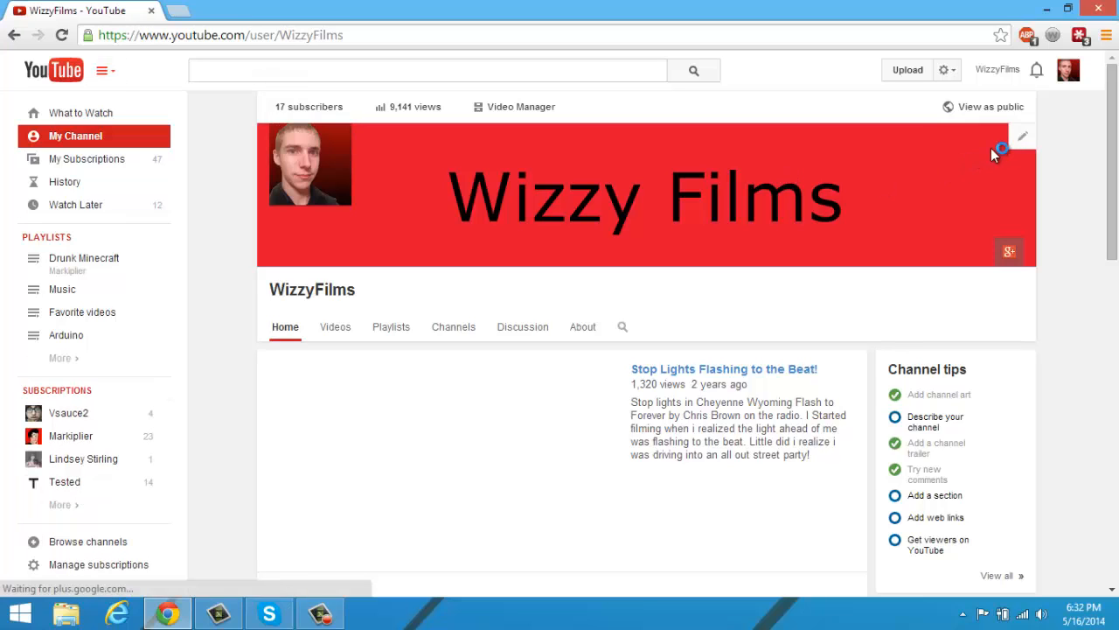
# - Reopen Edit channel art from the banner pencil and show Your photos
pyautogui.click(1022, 136)
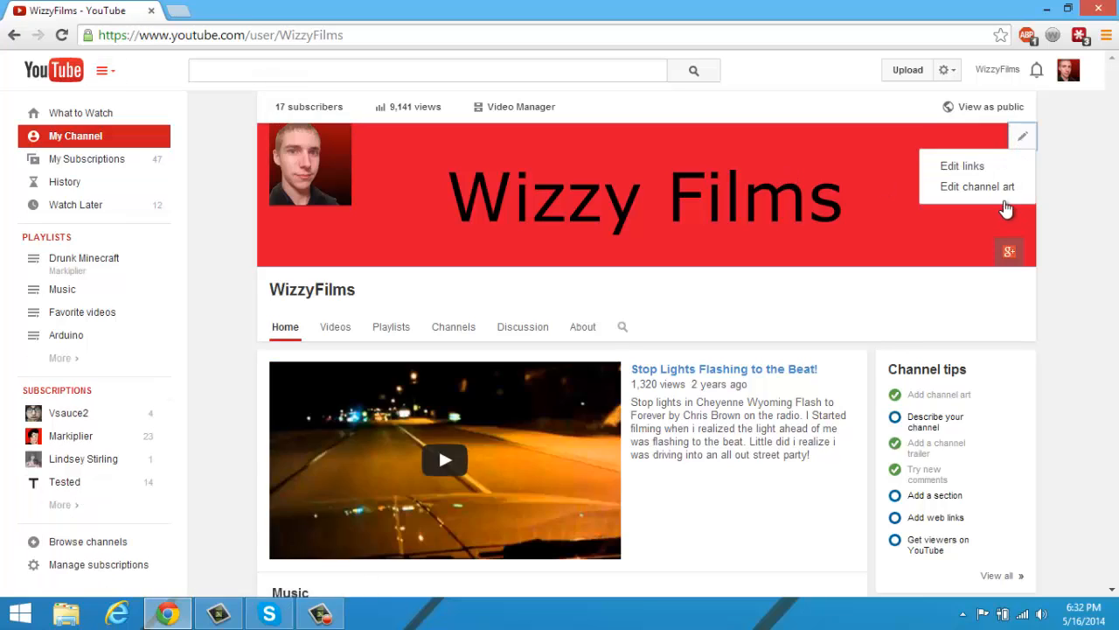
pyautogui.click(978, 185)
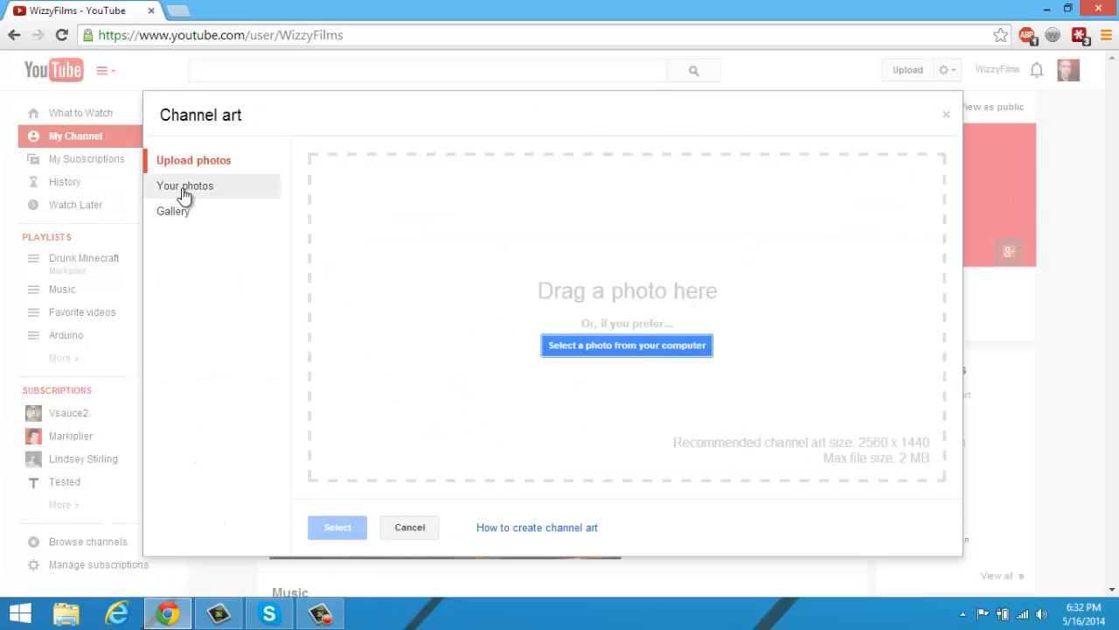
pyautogui.click(185, 185)
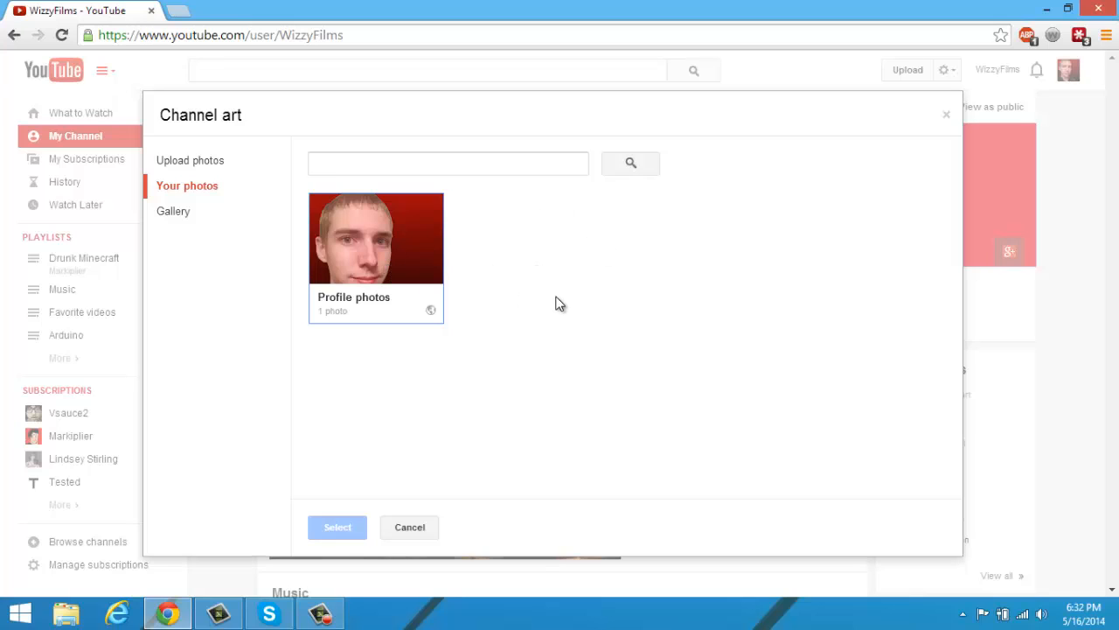
pyautogui.moveTo(523, 250)
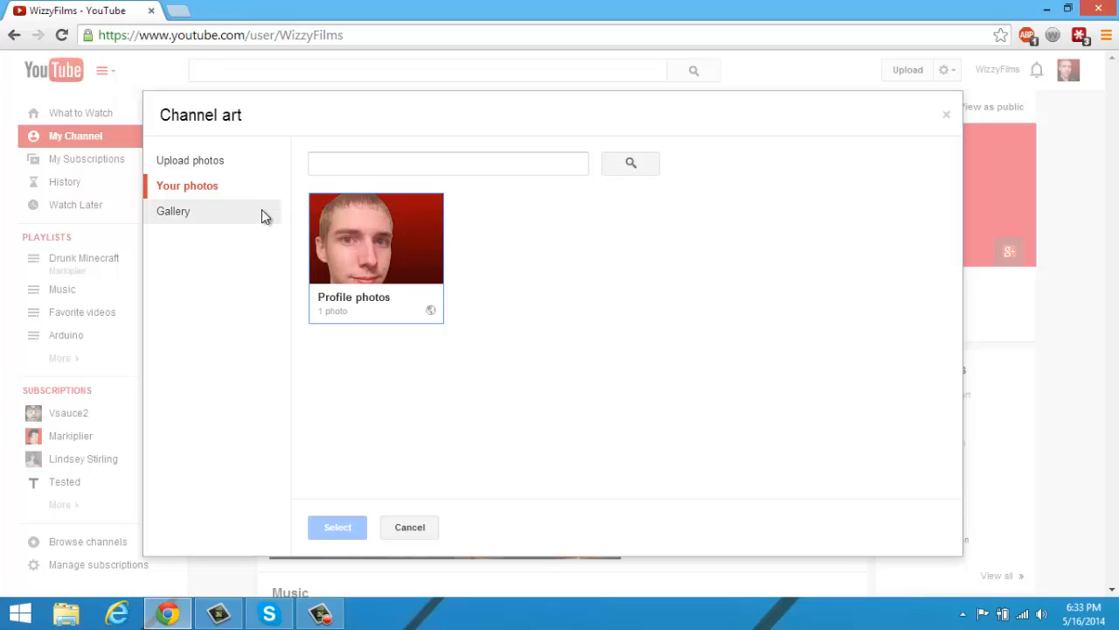
# - Select the lake-with-kayak Gallery picture as channel art, hitting an upload error
pyautogui.click(173, 210)
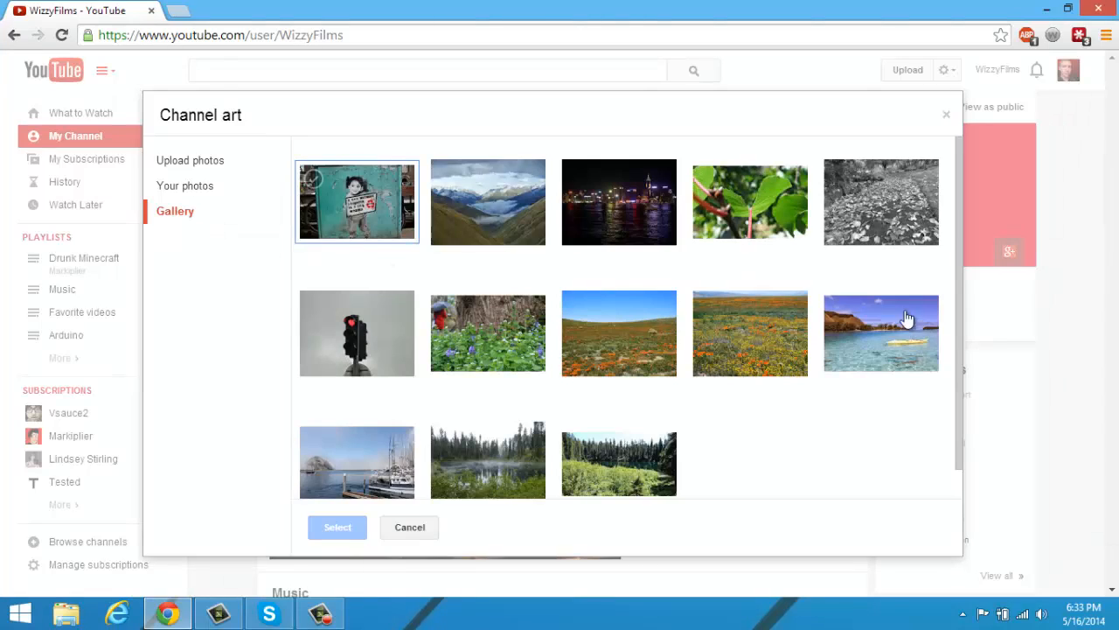
pyautogui.click(882, 333)
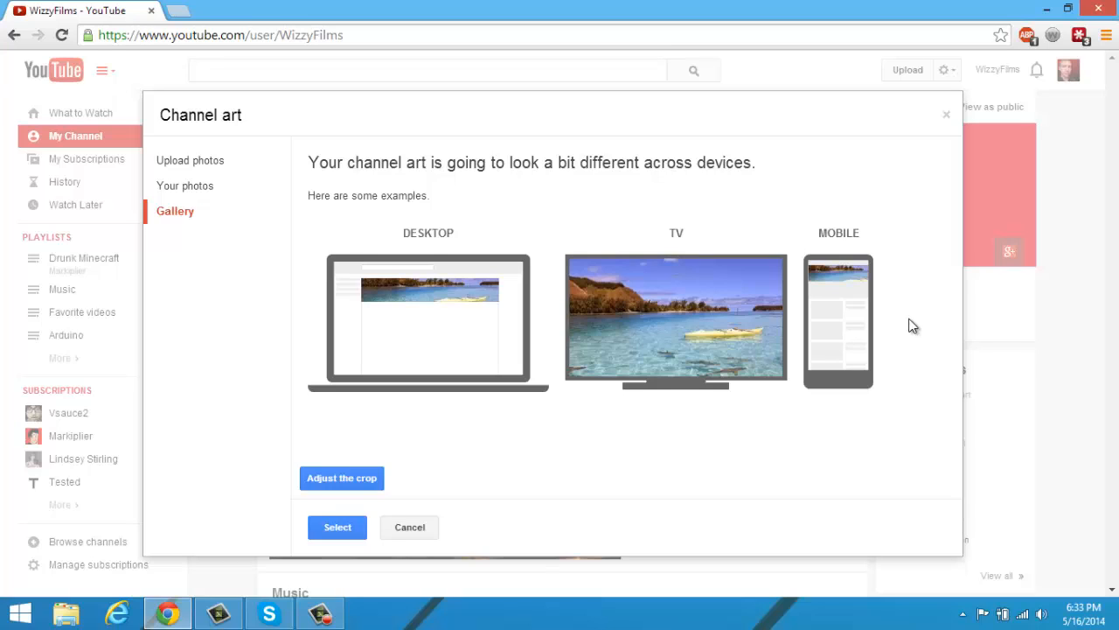
pyautogui.moveTo(469, 458)
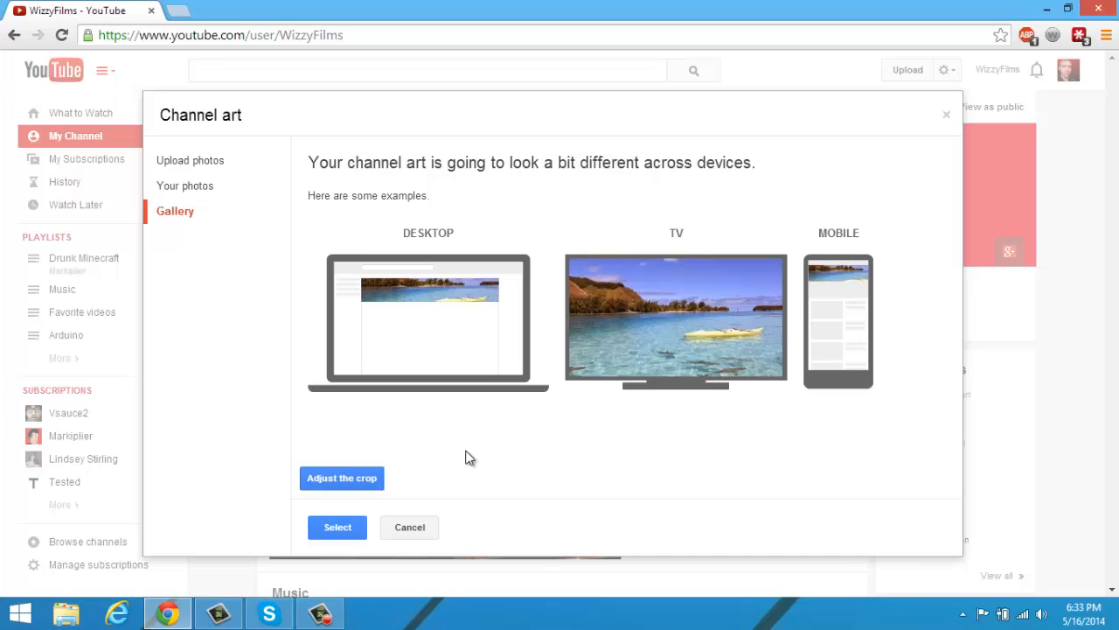
pyautogui.click(336, 526)
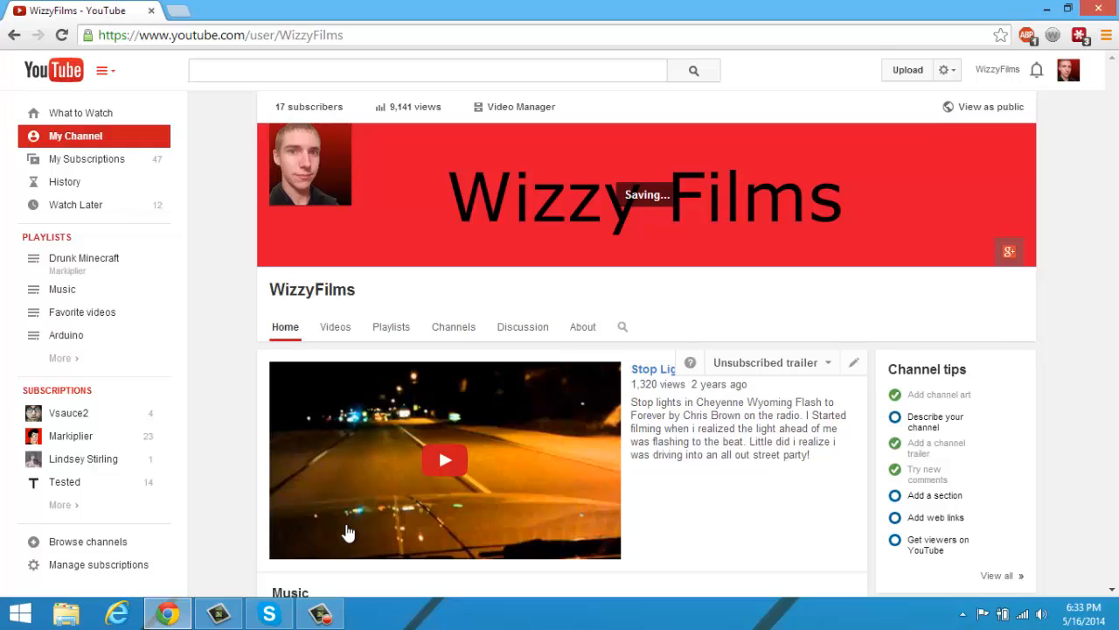
pyautogui.moveTo(350, 542)
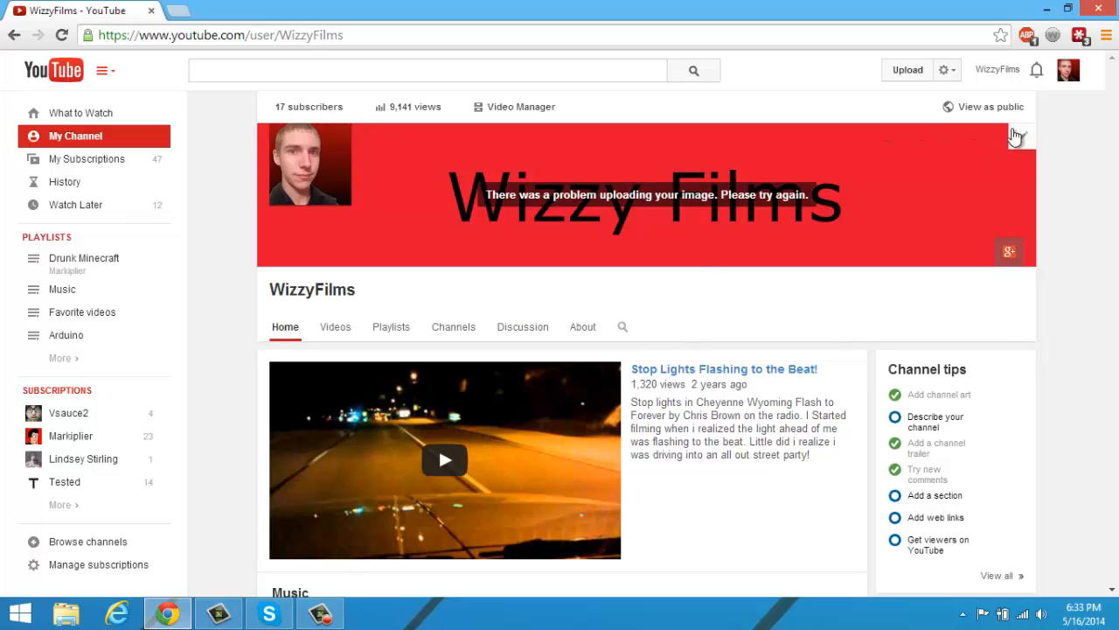
# - Reopen Edit channel art and apply the mountains-and-clouds Gallery picture as the banner
pyautogui.click(1022, 136)
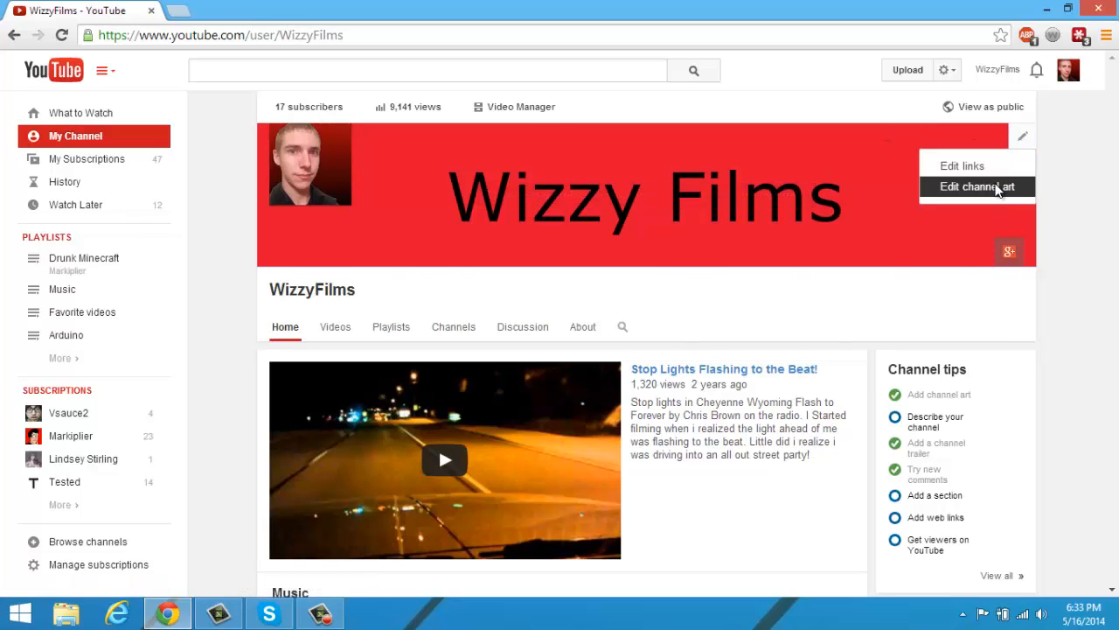
pyautogui.click(976, 185)
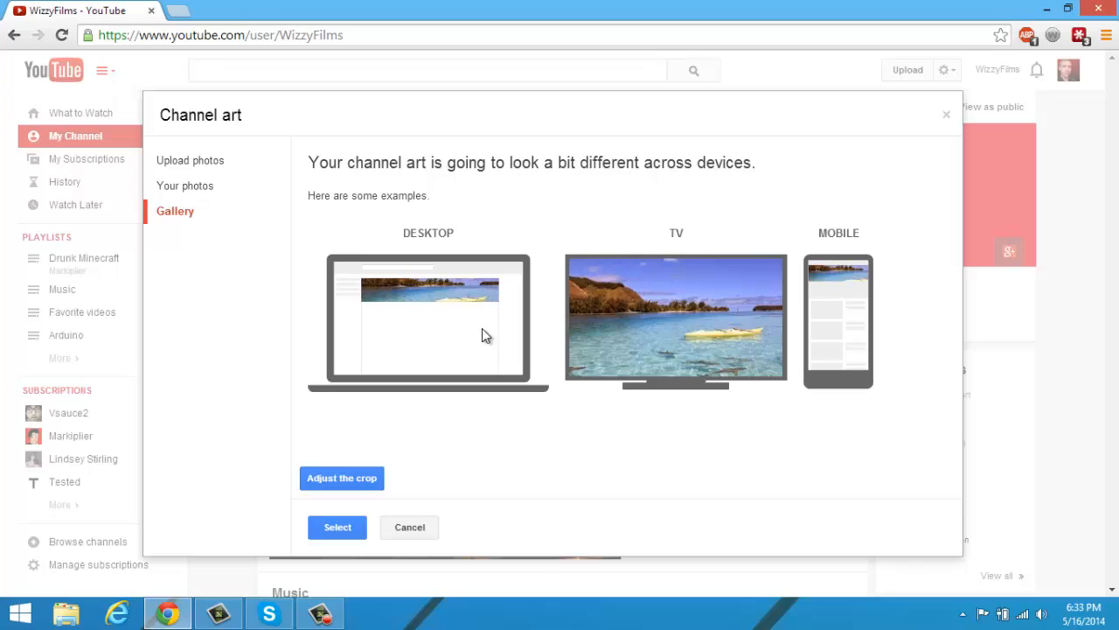
pyautogui.moveTo(388, 326)
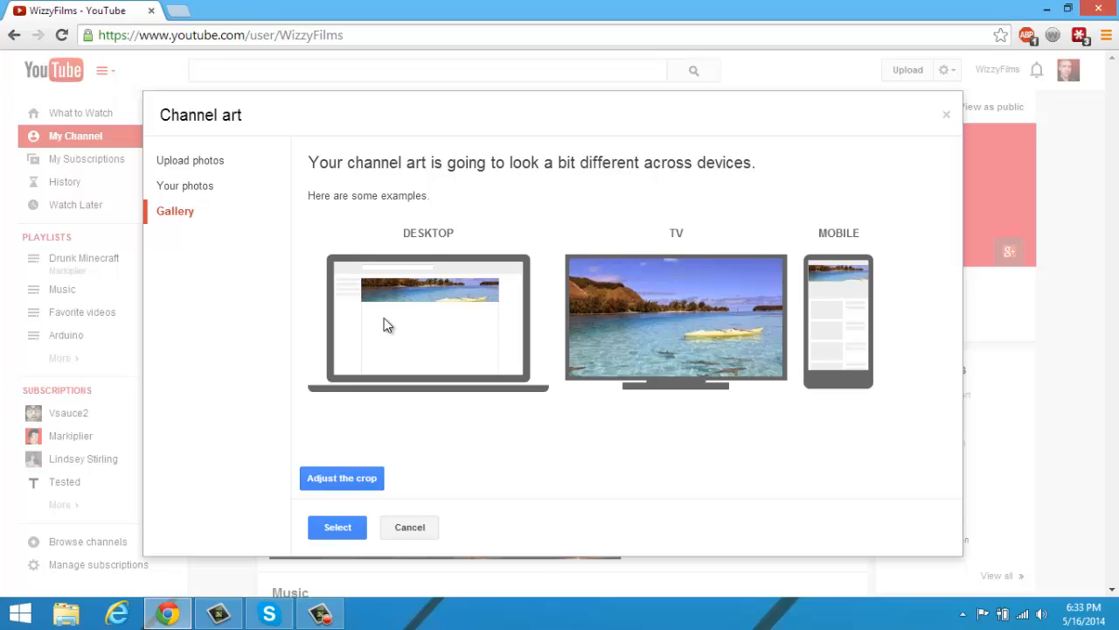
pyautogui.click(175, 209)
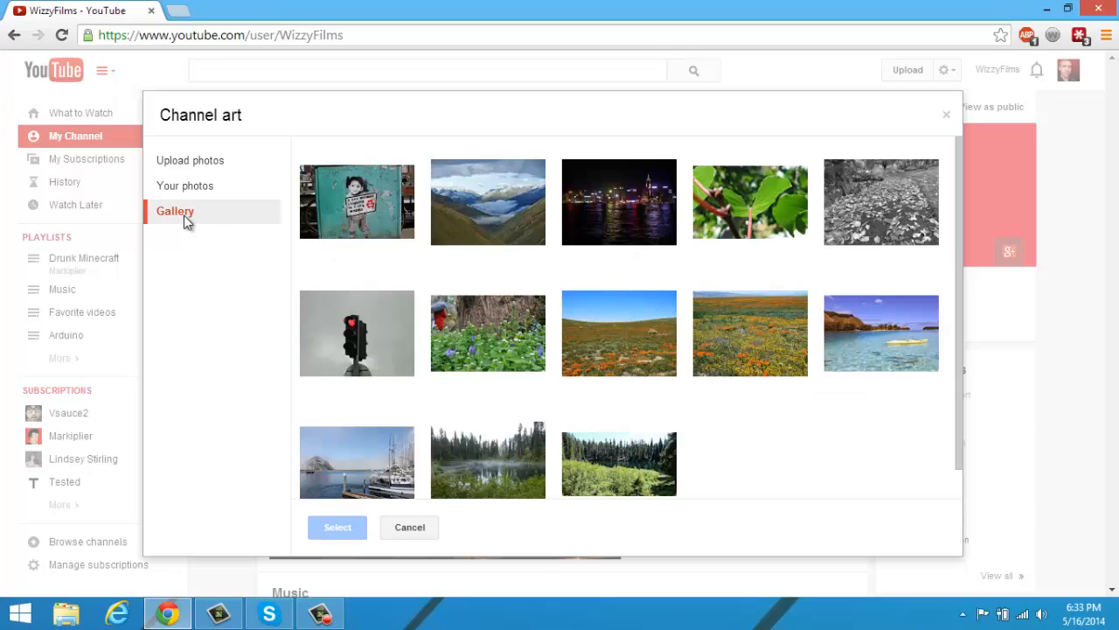
pyautogui.click(486, 203)
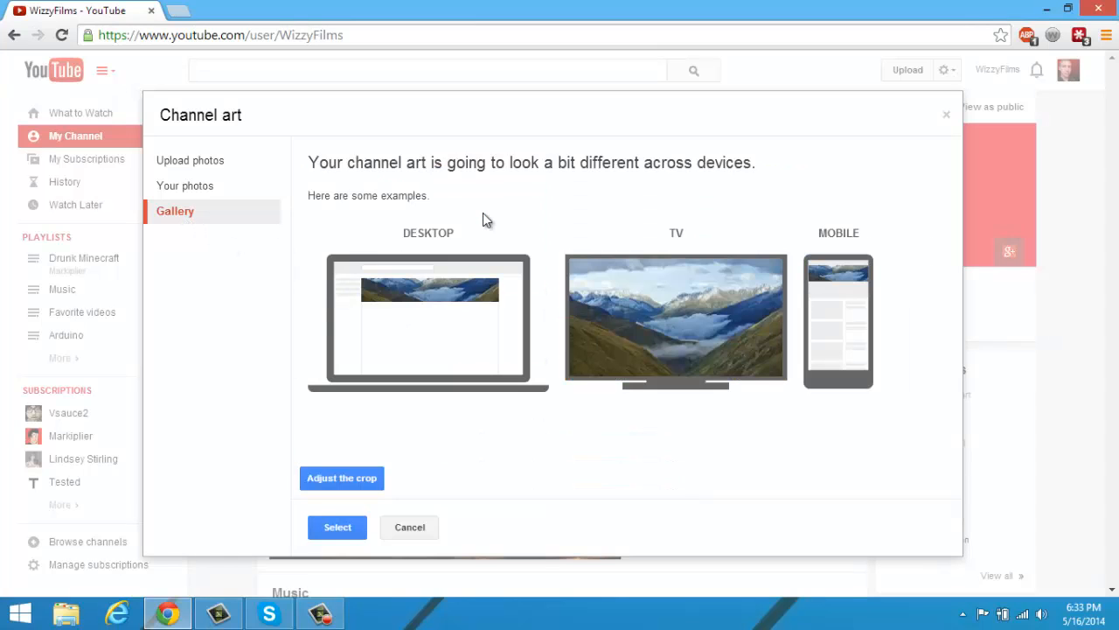
pyautogui.click(336, 526)
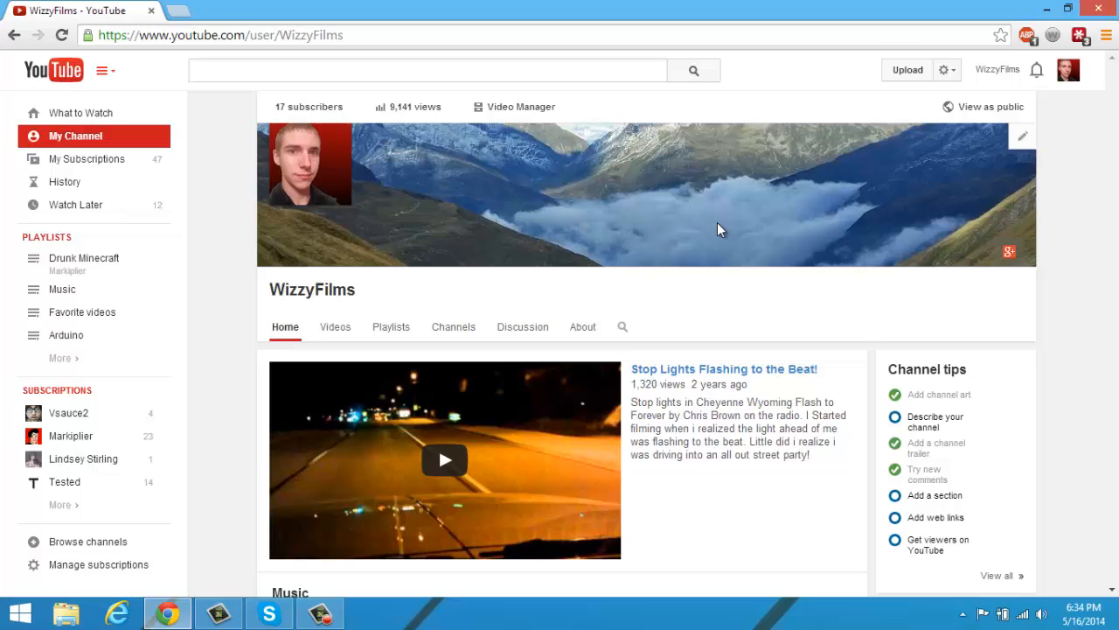
pyautogui.moveTo(815, 196)
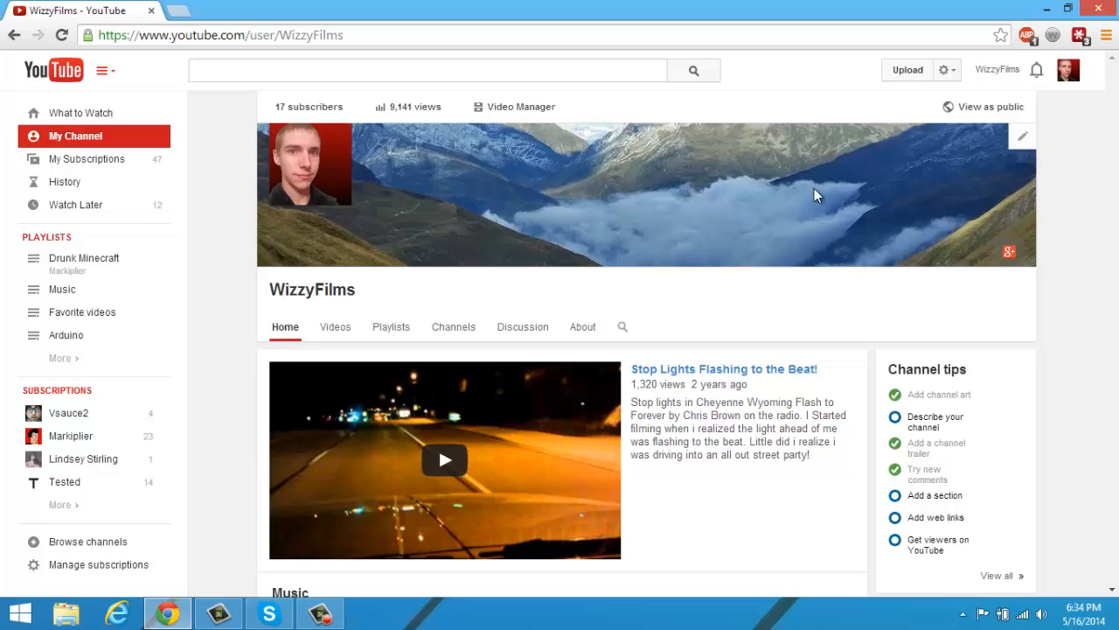